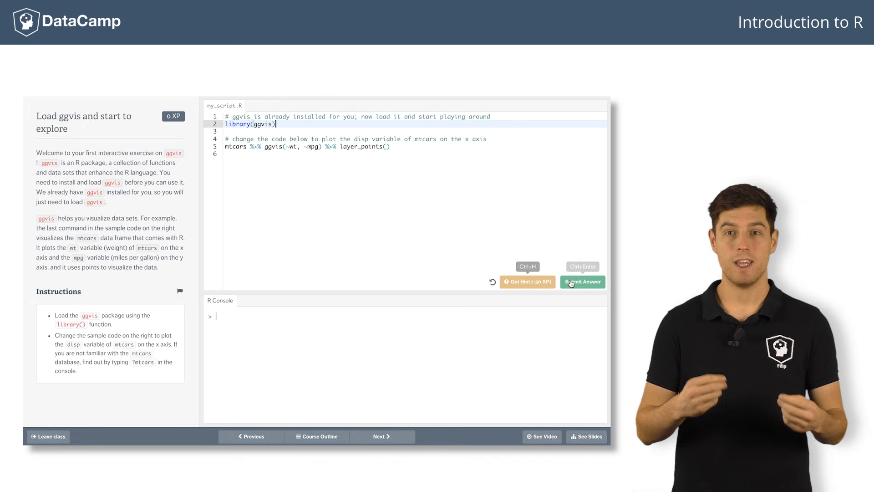
Step: Run the ggvis script plotting mpg against wt, then begin replacing wt with disp
{"action": "left_click", "coordinate": [582, 281]}
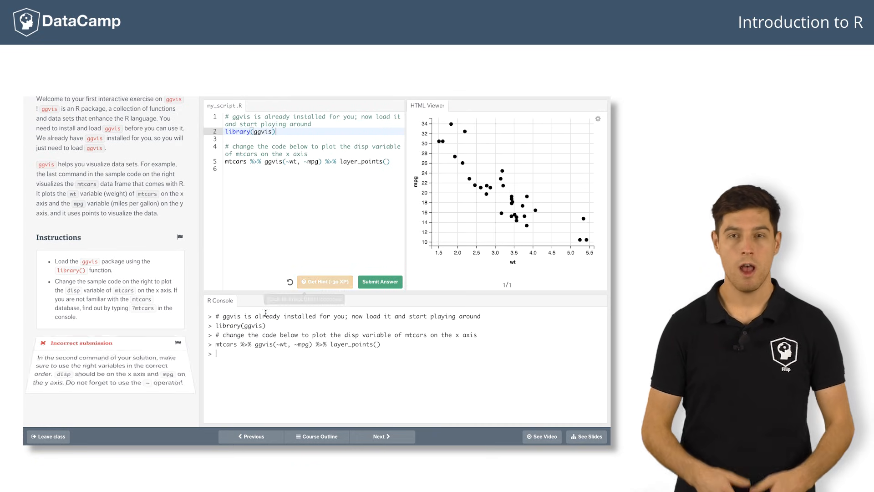
{"action": "type", "text": "dis"}
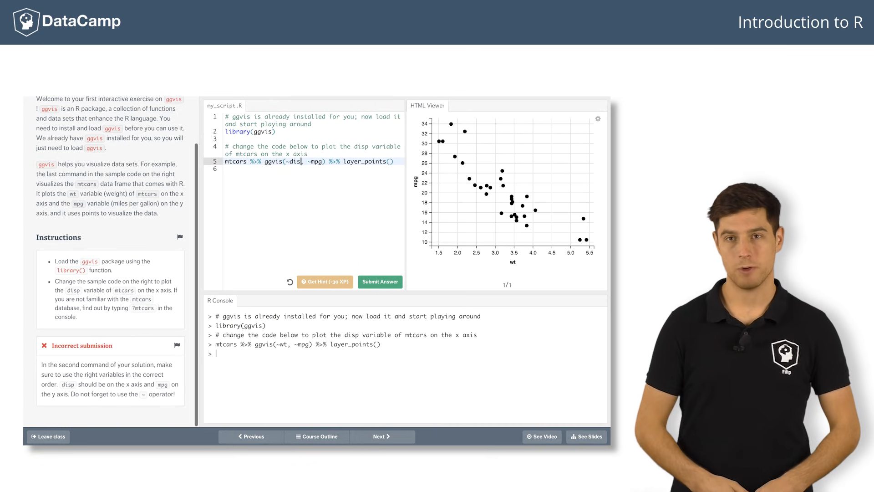
{"action": "left_click", "coordinate": [380, 281]}
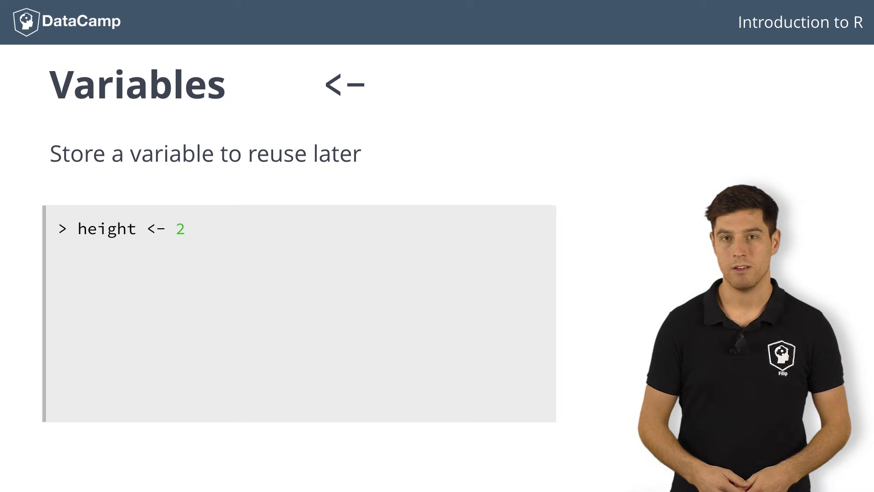
Step: Enter height <- 2 in the R console
{"action": "type", "text": "height * width"}
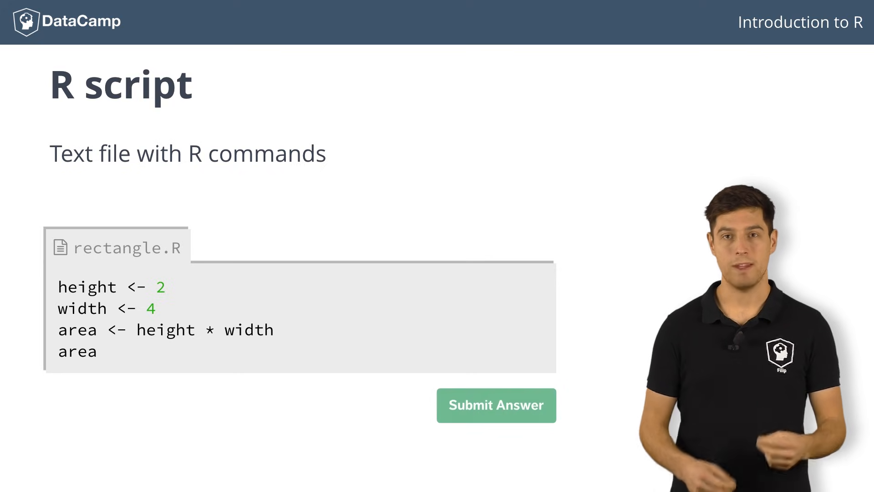
Step: Submit rectangle.R with height 3 and width 6, printing area 18
{"action": "left_click", "coordinate": [496, 405]}
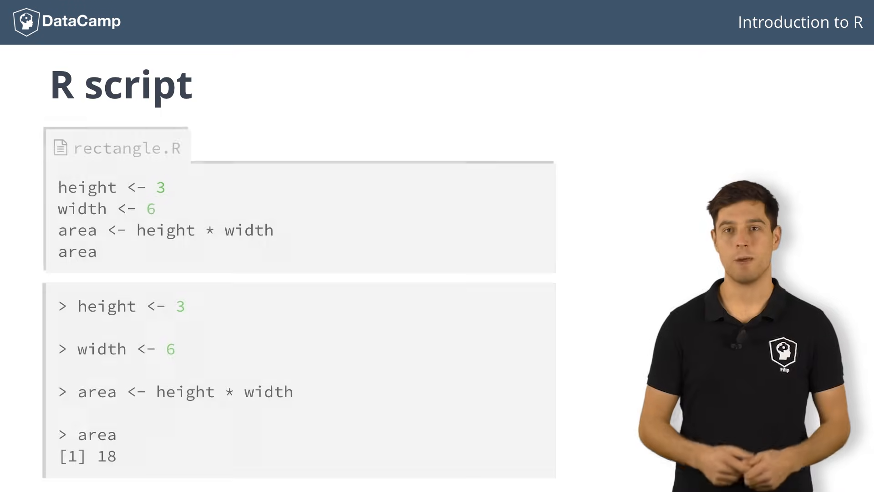